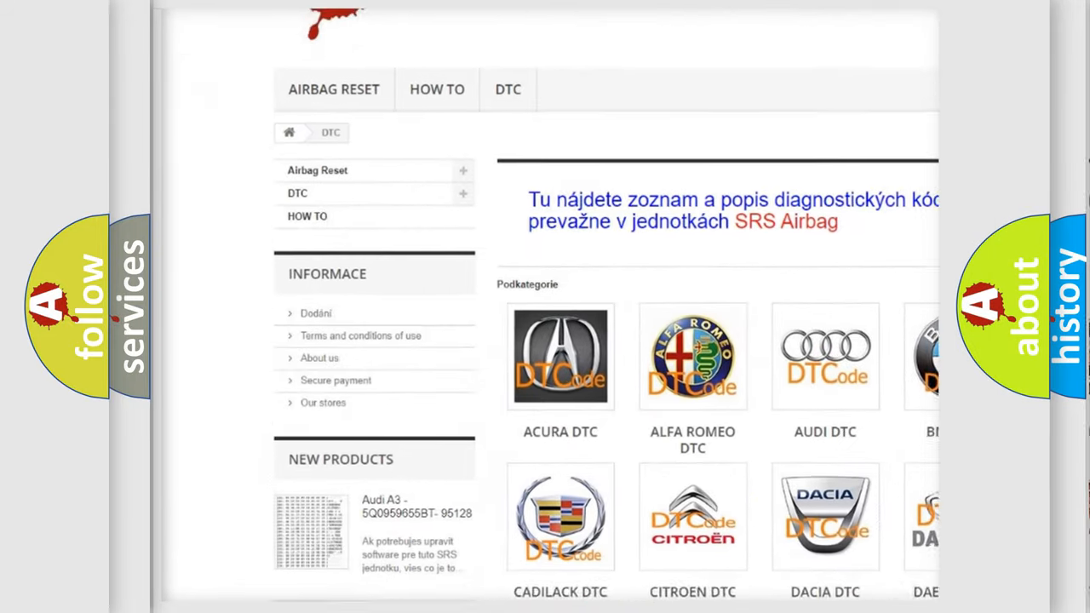
pyautogui.scroll(-3)
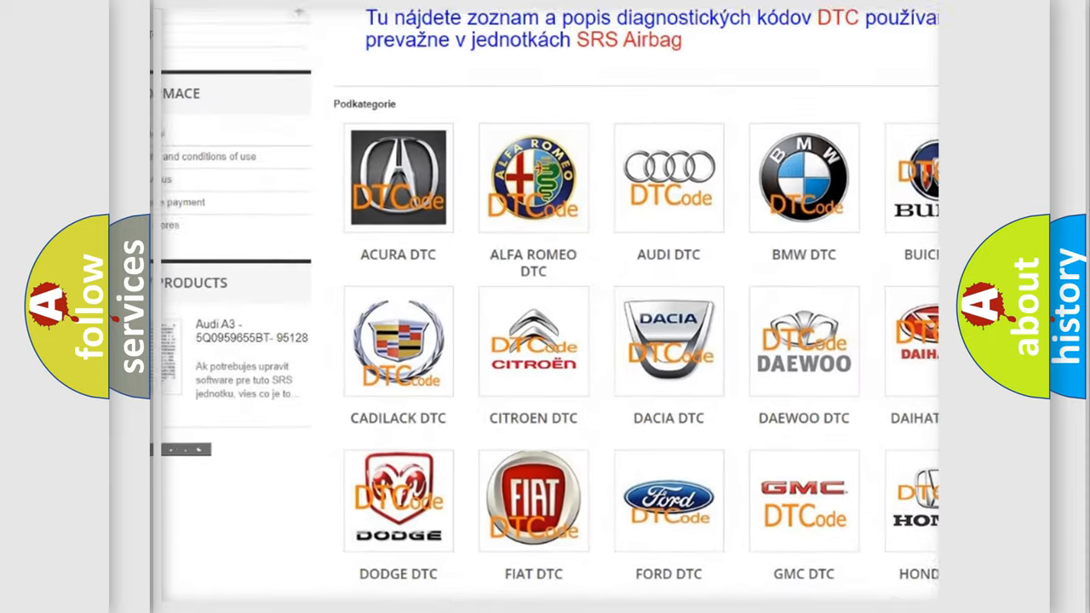
pyautogui.scroll(-3)
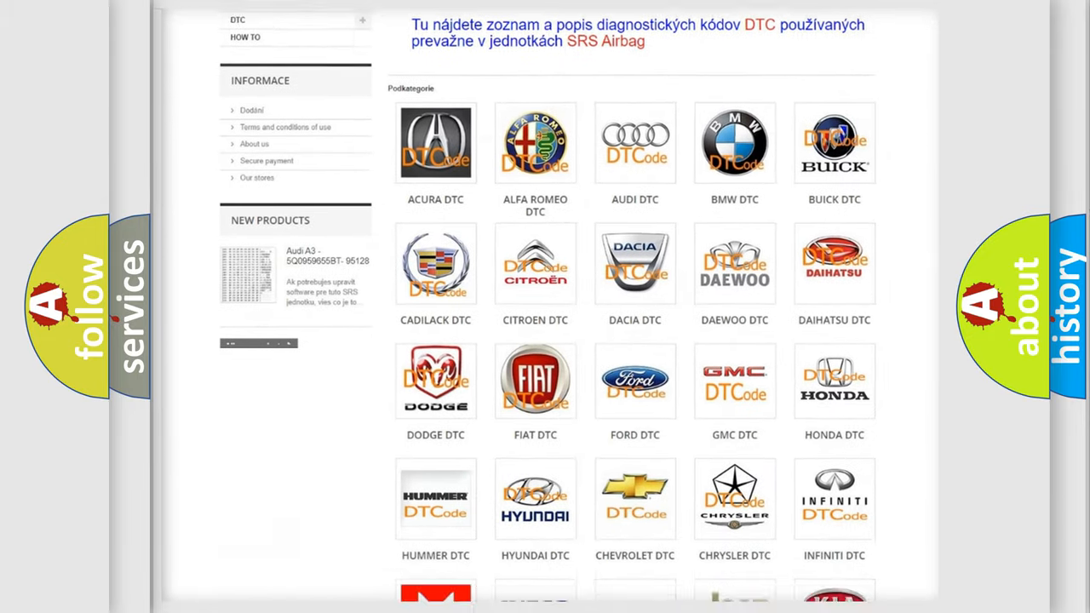
pyautogui.scroll(-3)
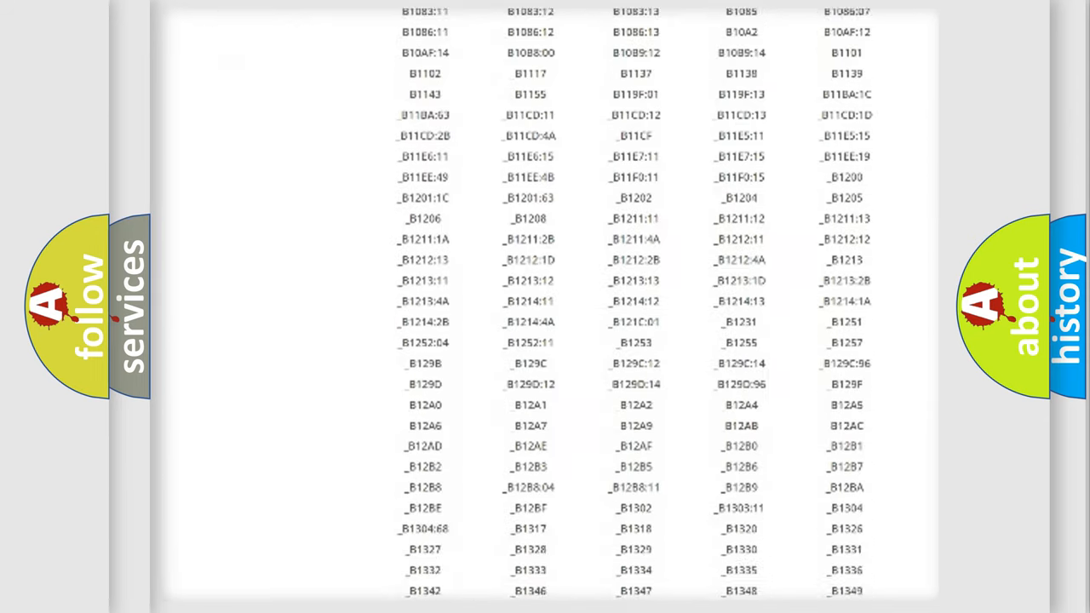
pyautogui.scroll(-3)
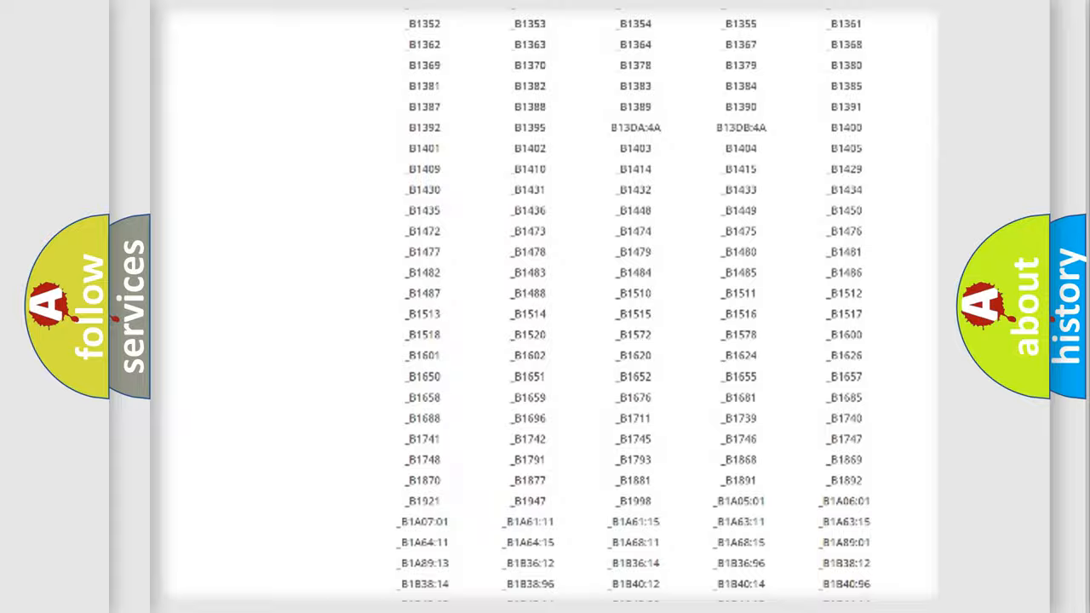